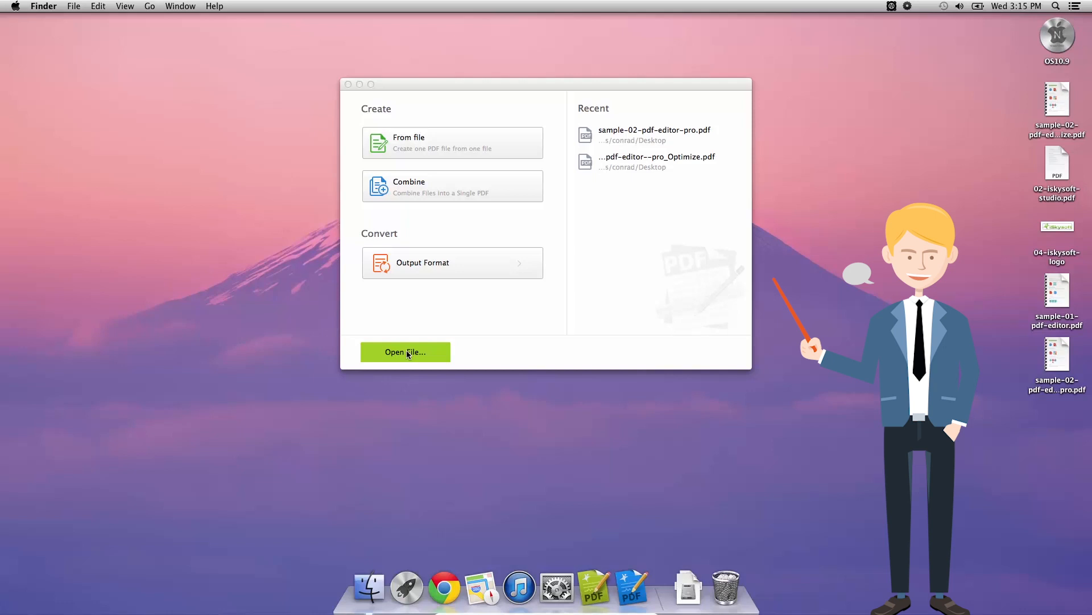
Open sample-02-pdf-editor-pro.pdf from the Desktop.
left_click(405, 352)
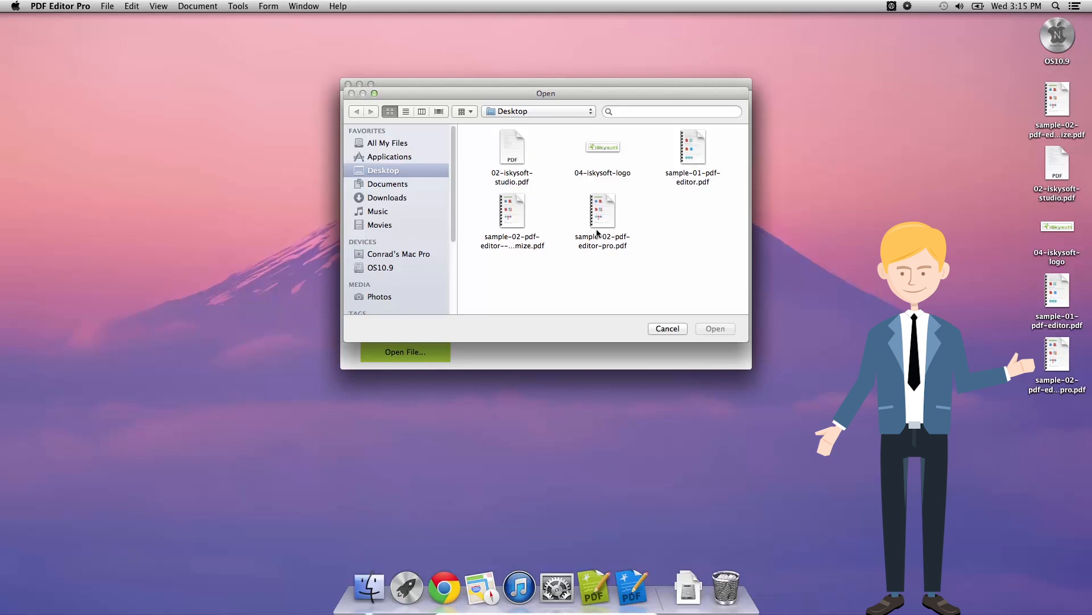
left_click(603, 210)
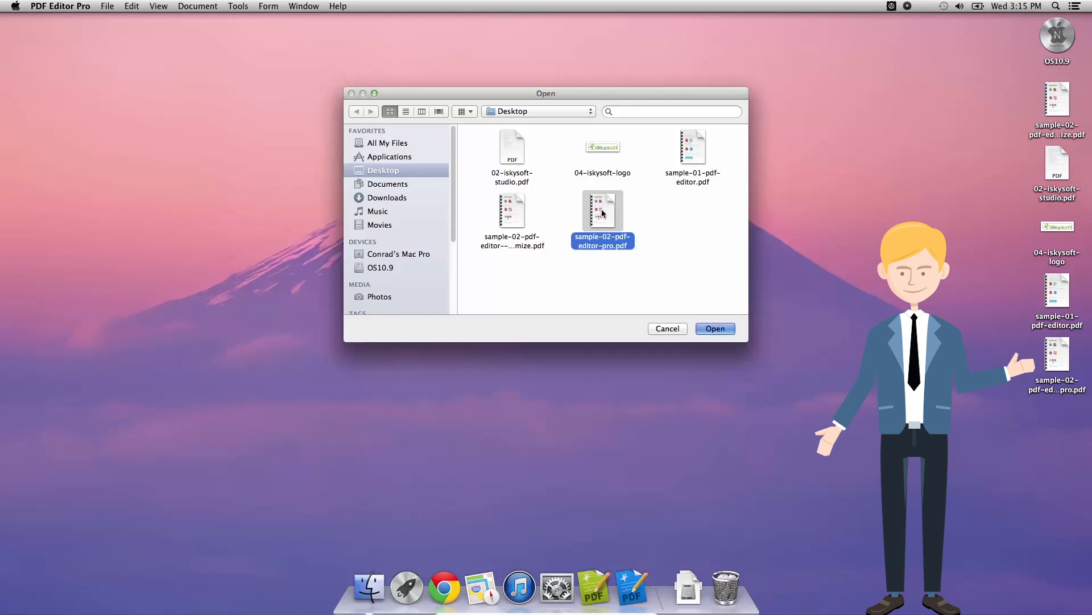
left_click(715, 329)
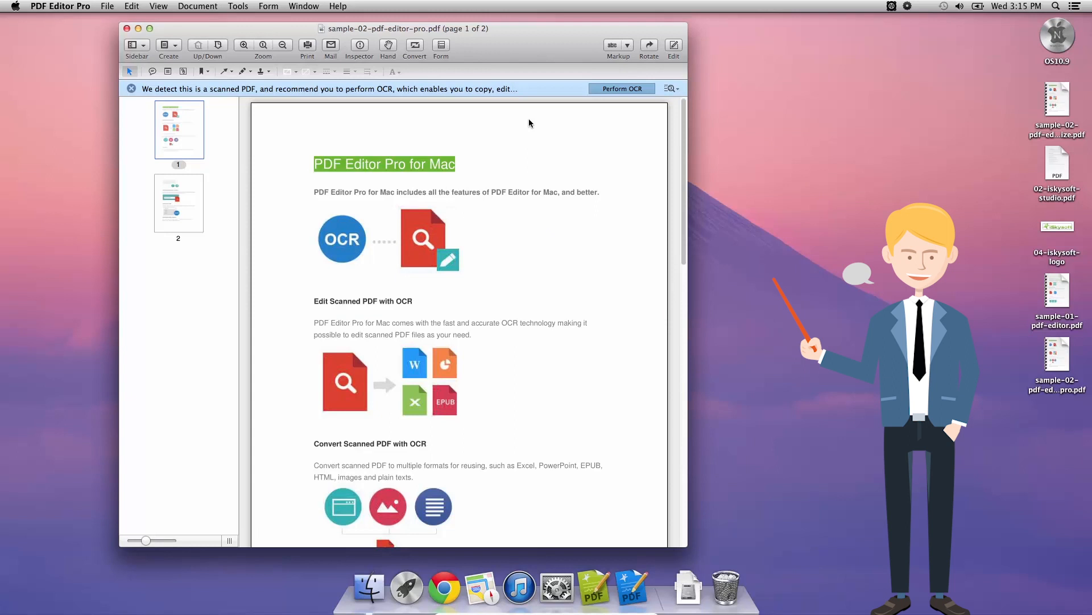
mouse_move(558, 88)
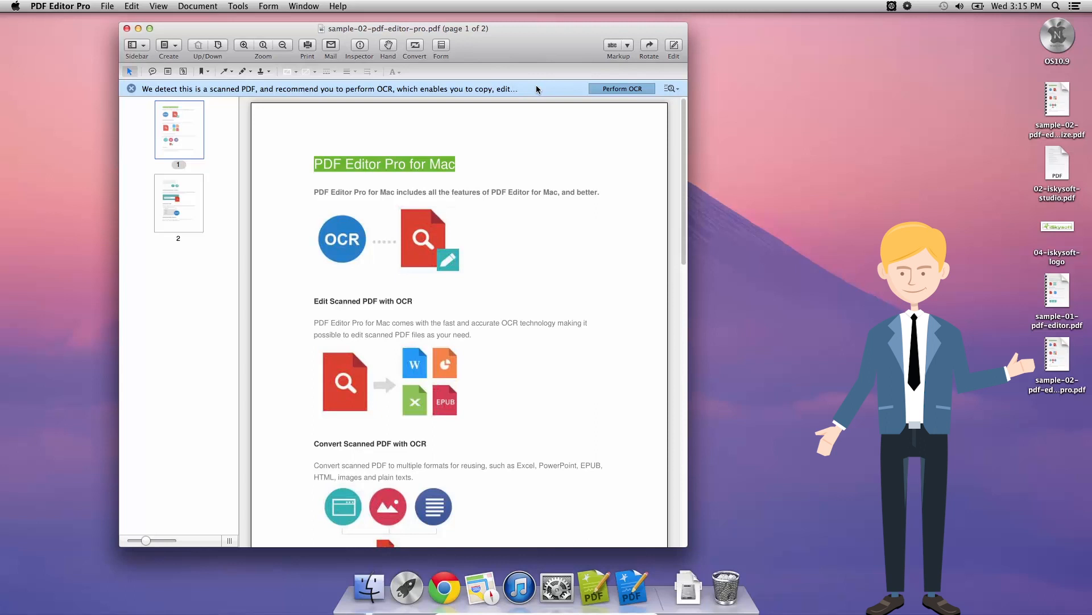
mouse_move(224, 94)
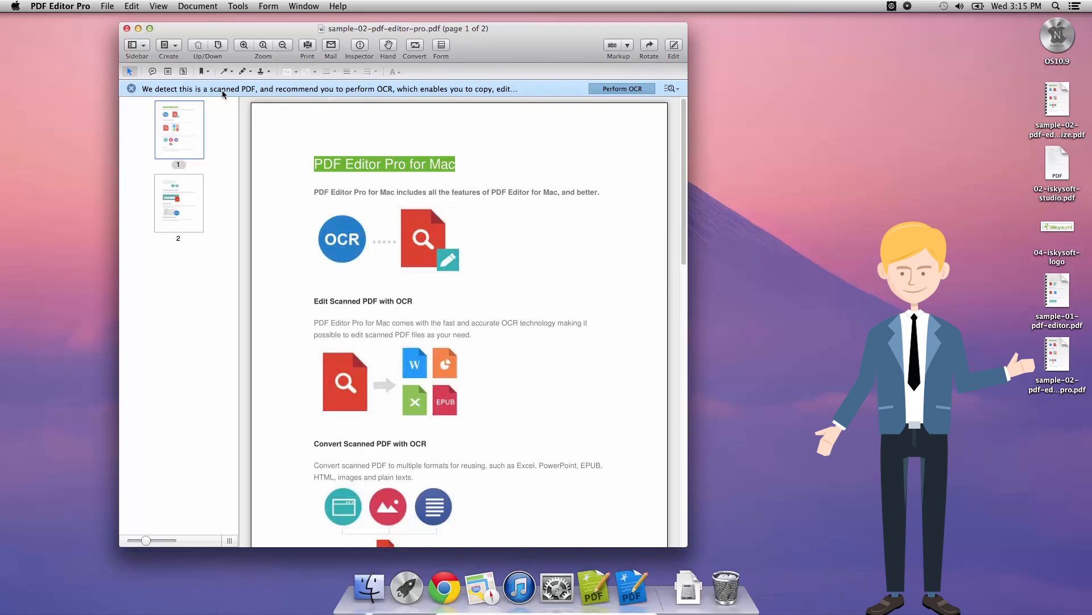
mouse_move(459, 95)
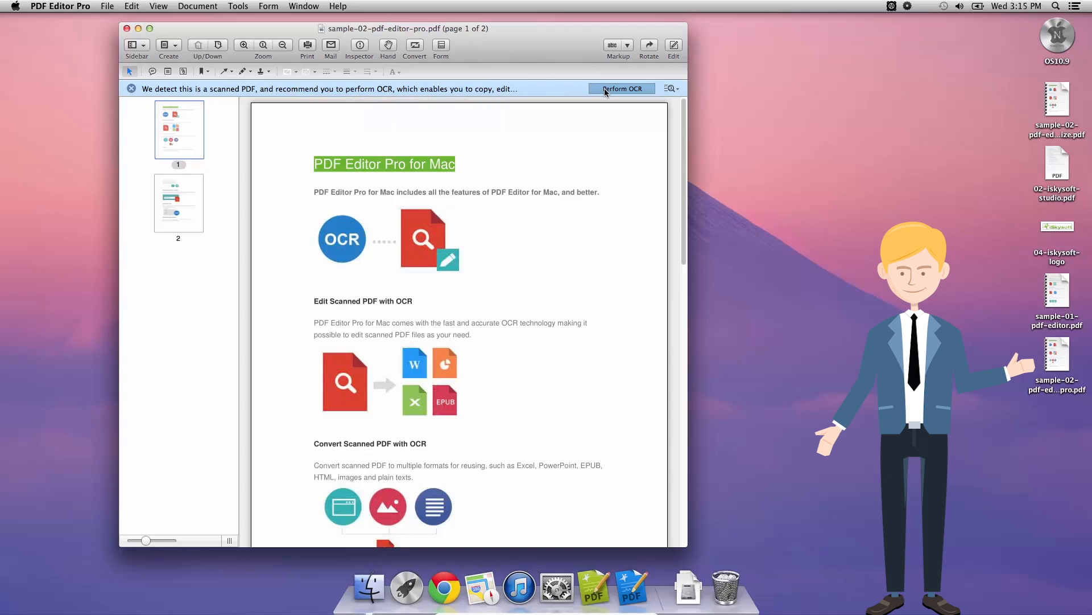
Run OCR on the scanned two-page PDF using English as the recognition language.
left_click(622, 88)
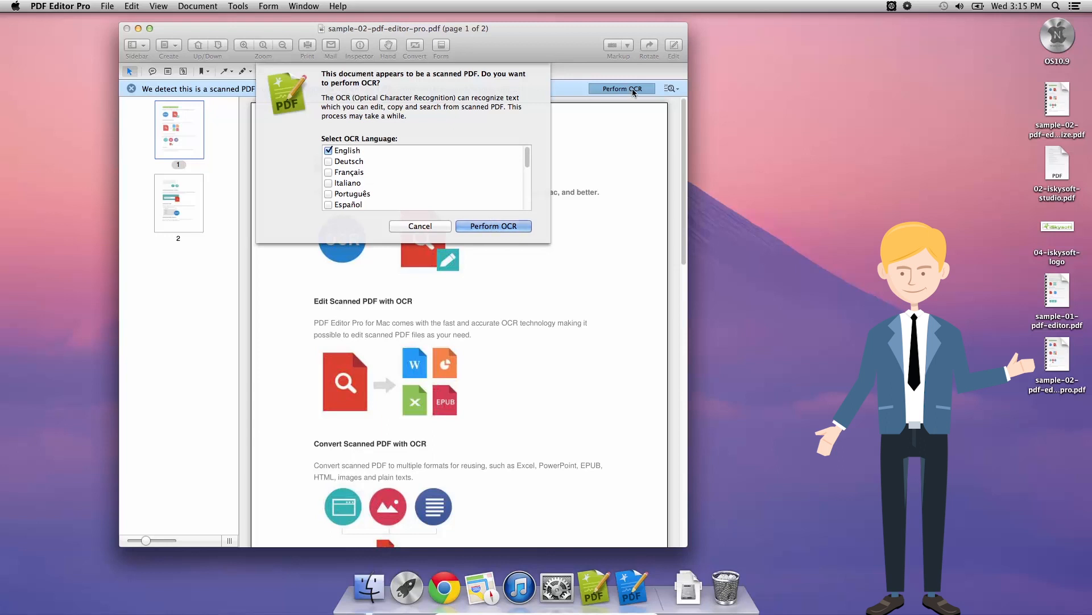
mouse_move(492, 126)
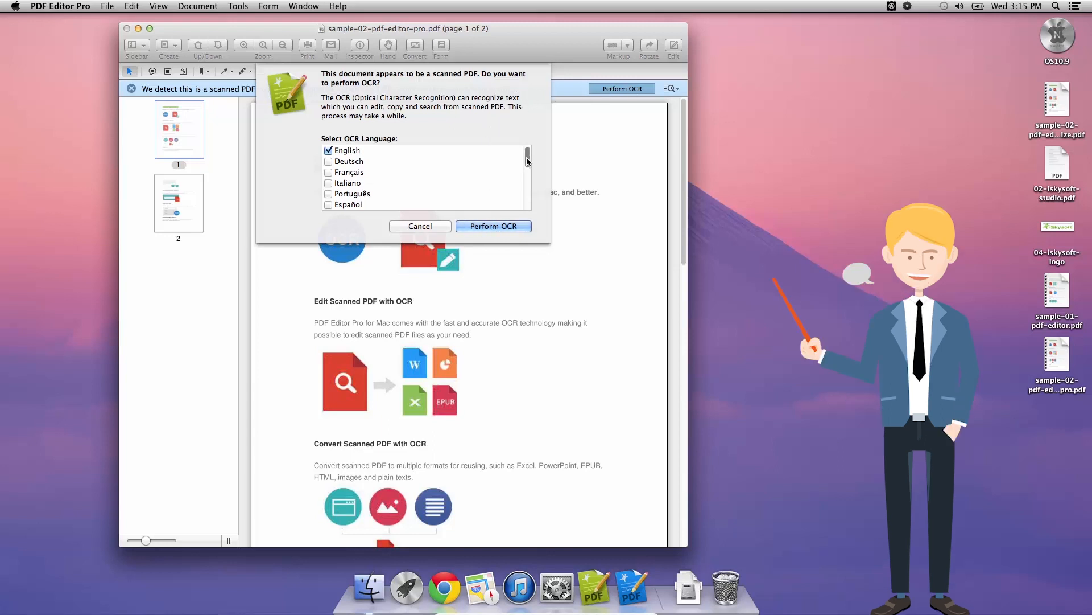
scroll("down", 3)
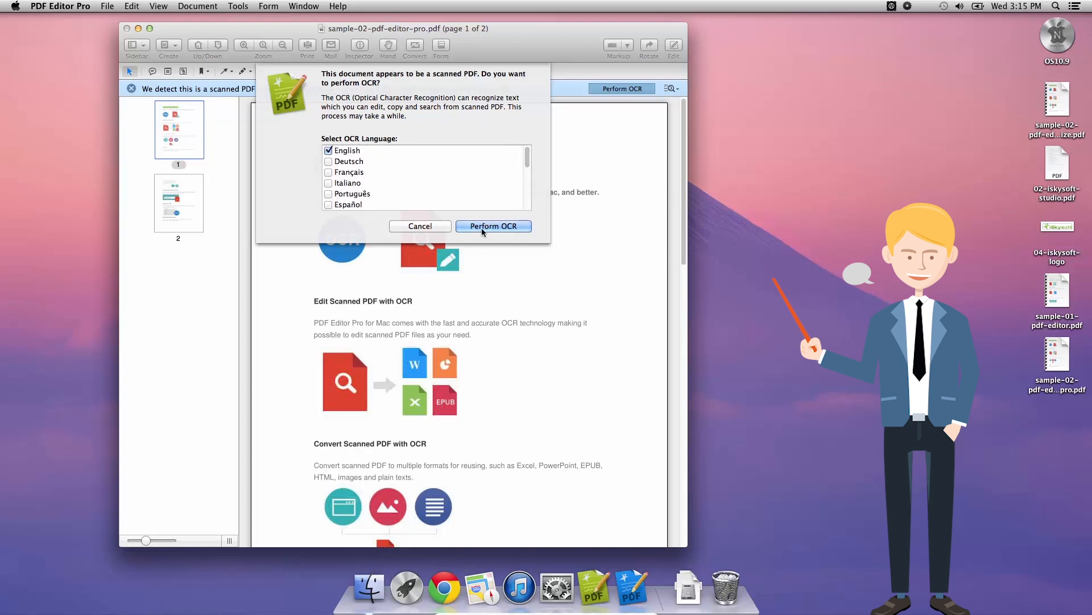
left_click(420, 226)
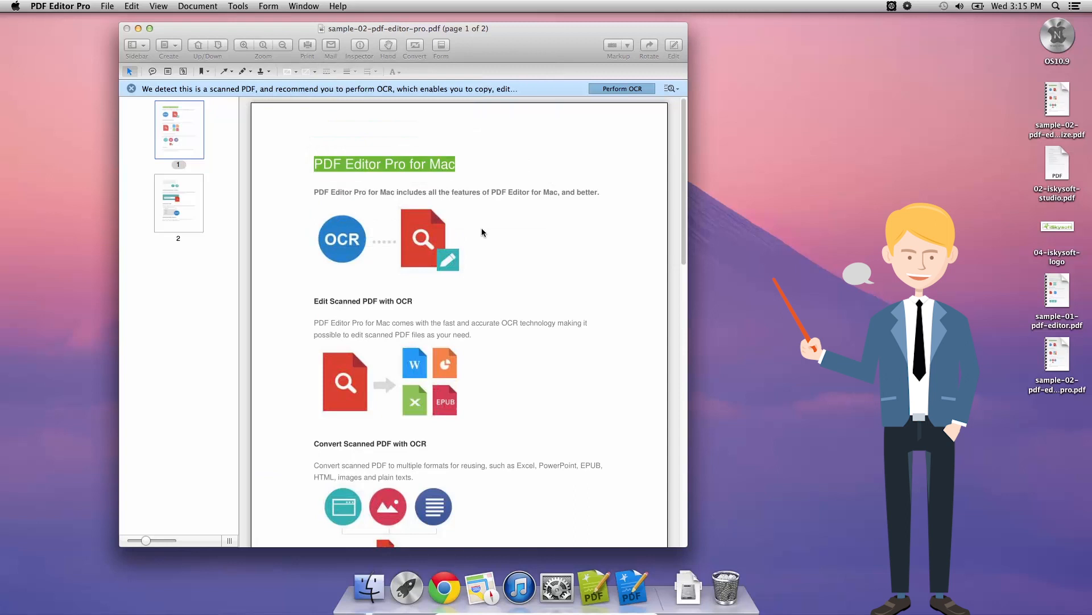
Let OCR complete, then test-select the recognised text and deselect it.
left_click(622, 88)
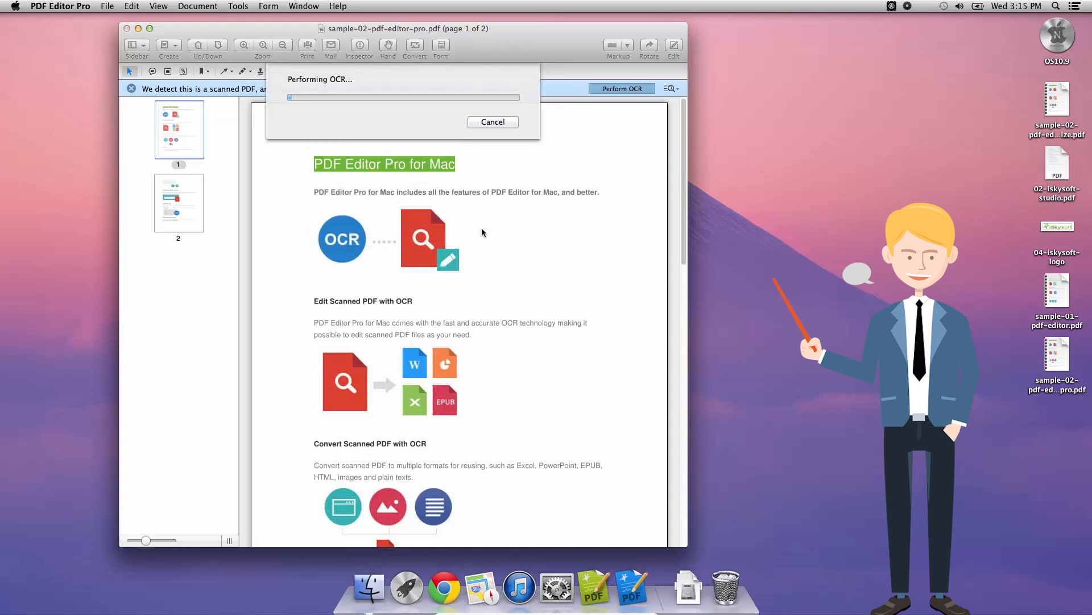
mouse_move(379, 108)
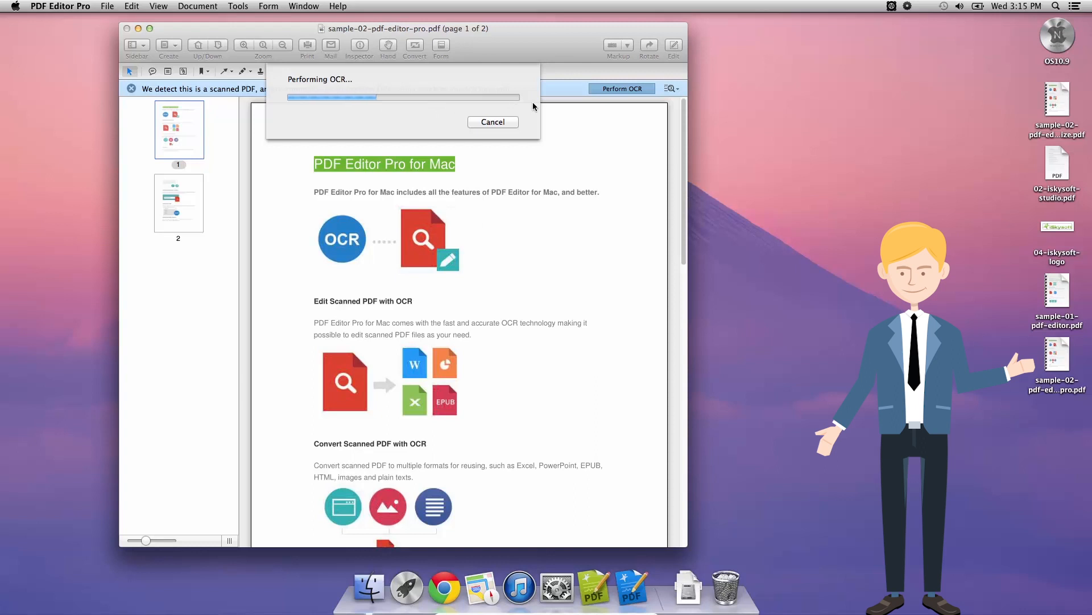
mouse_move(457, 95)
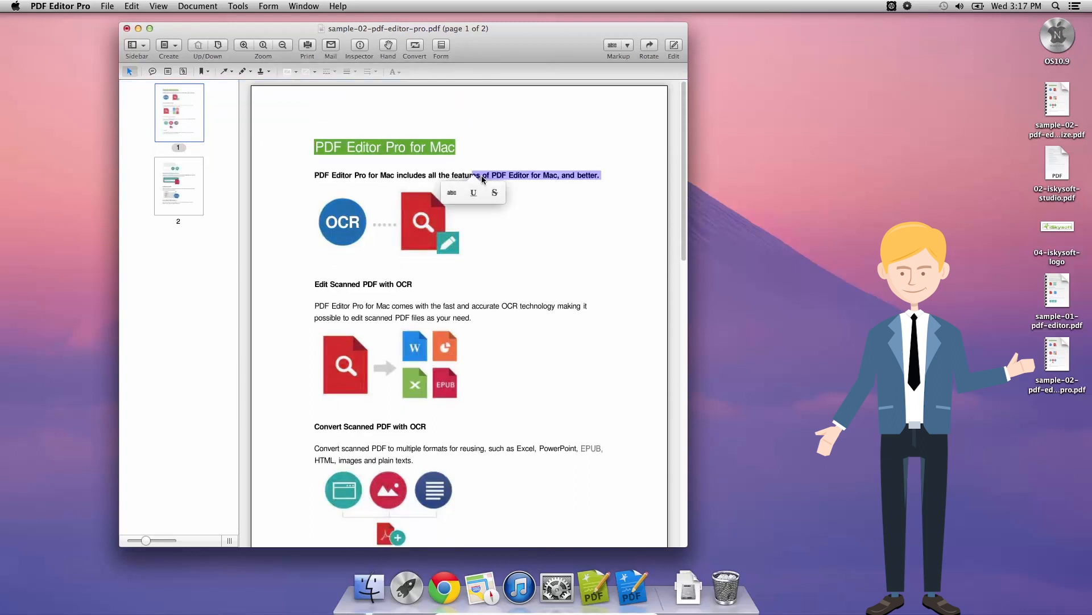
left_click(472, 192)
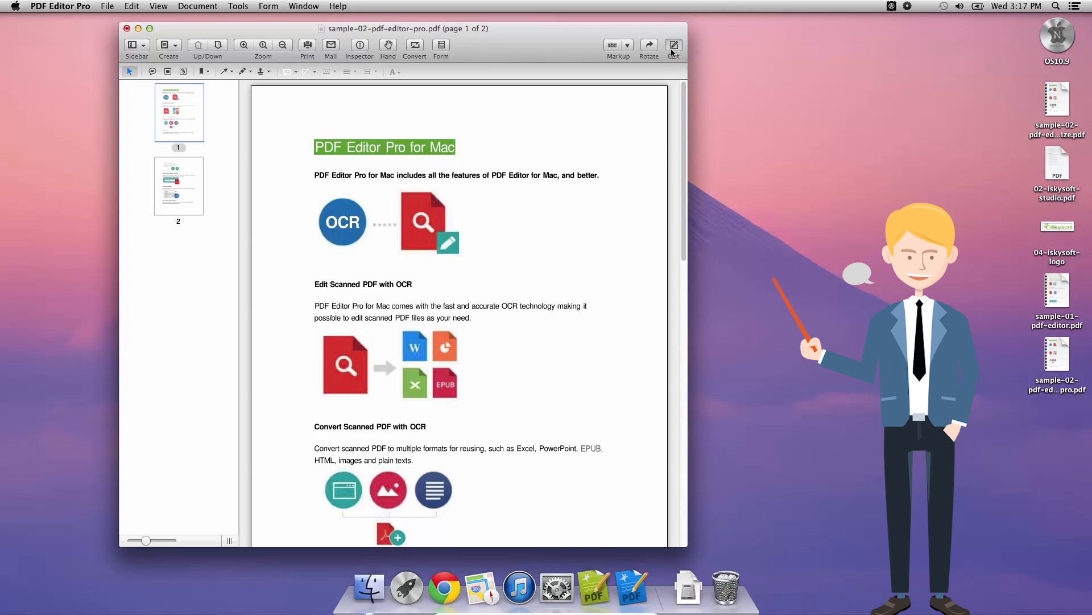
Turn on Edit mode and dismiss the image crop window without cropping.
left_click(674, 45)
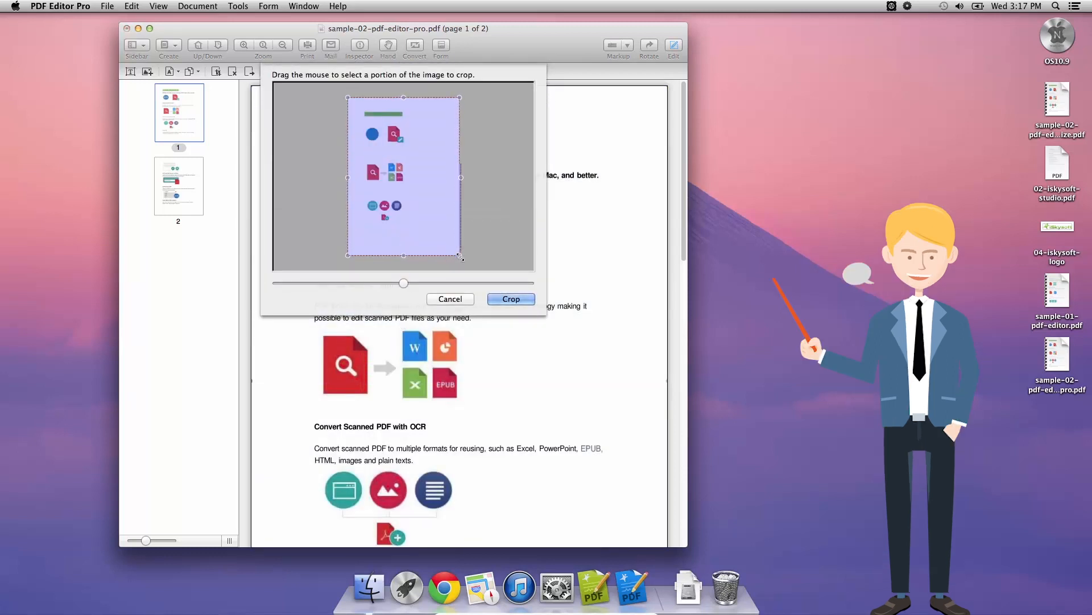
left_click(450, 299)
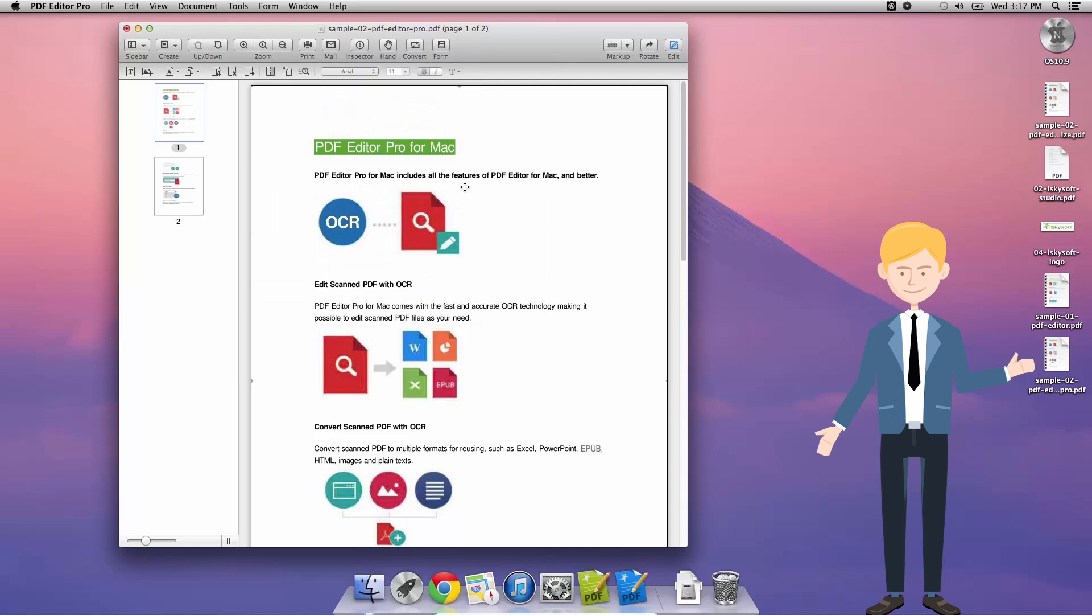
Shrink the subtitle sentence under the green title to a small font size.
triple_click(454, 175)
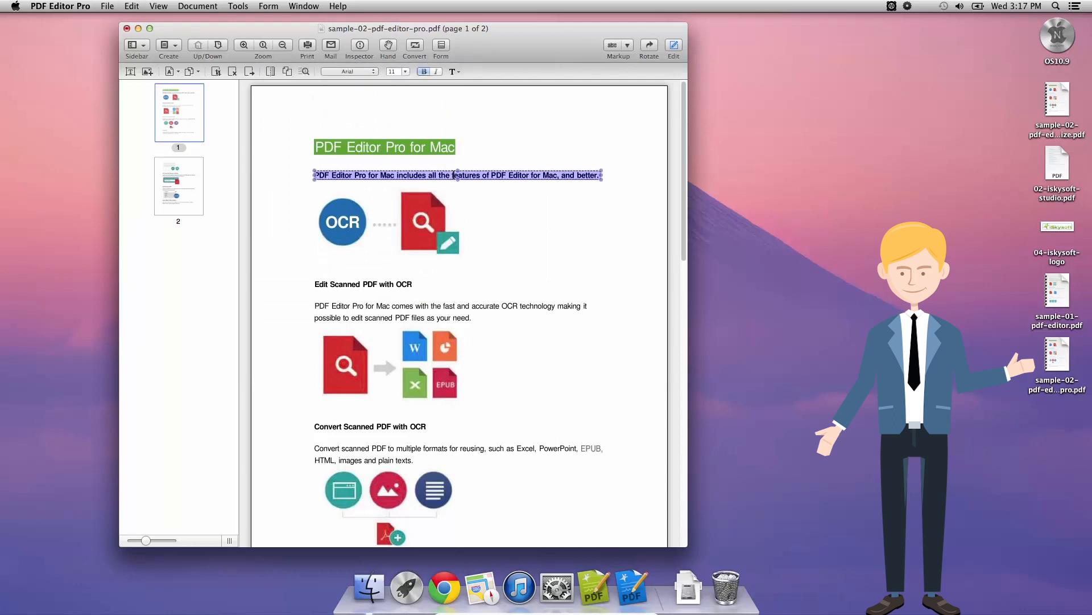
left_click(405, 71)
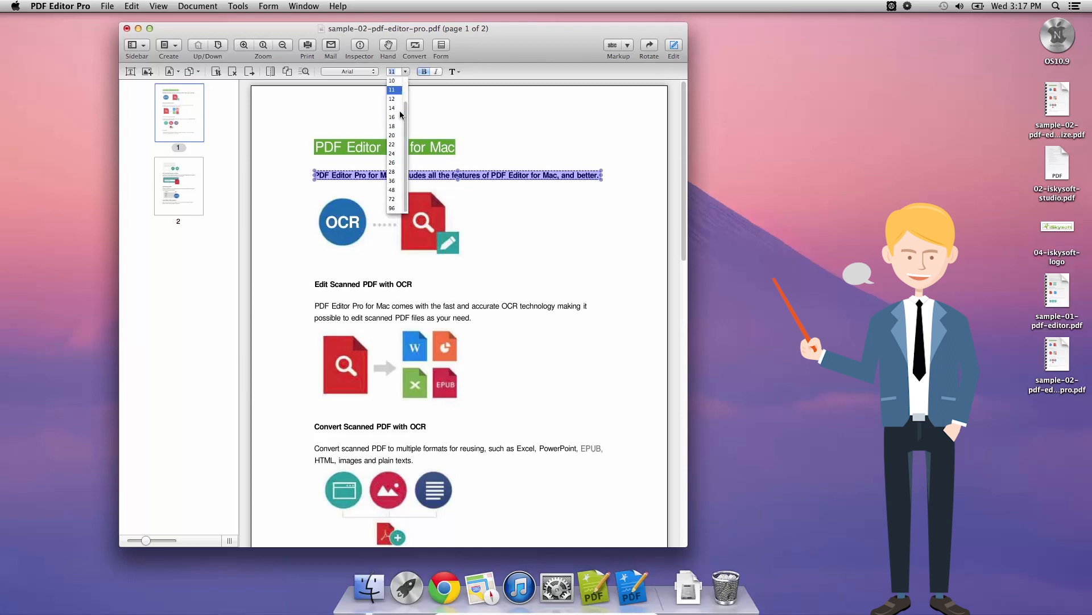
left_click(392, 135)
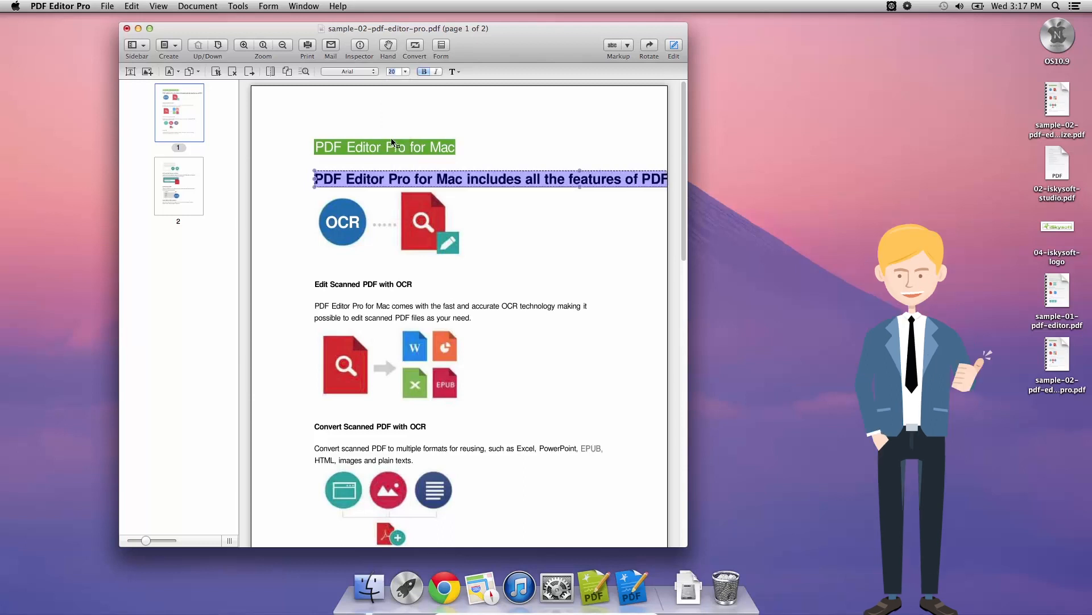
left_click(407, 71)
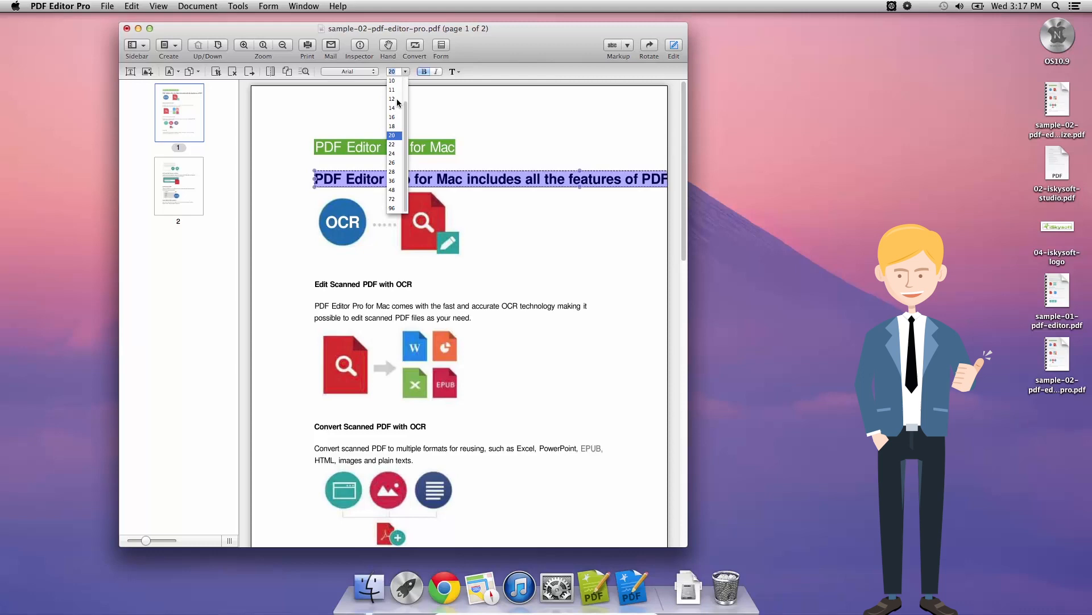
left_click(360, 71)
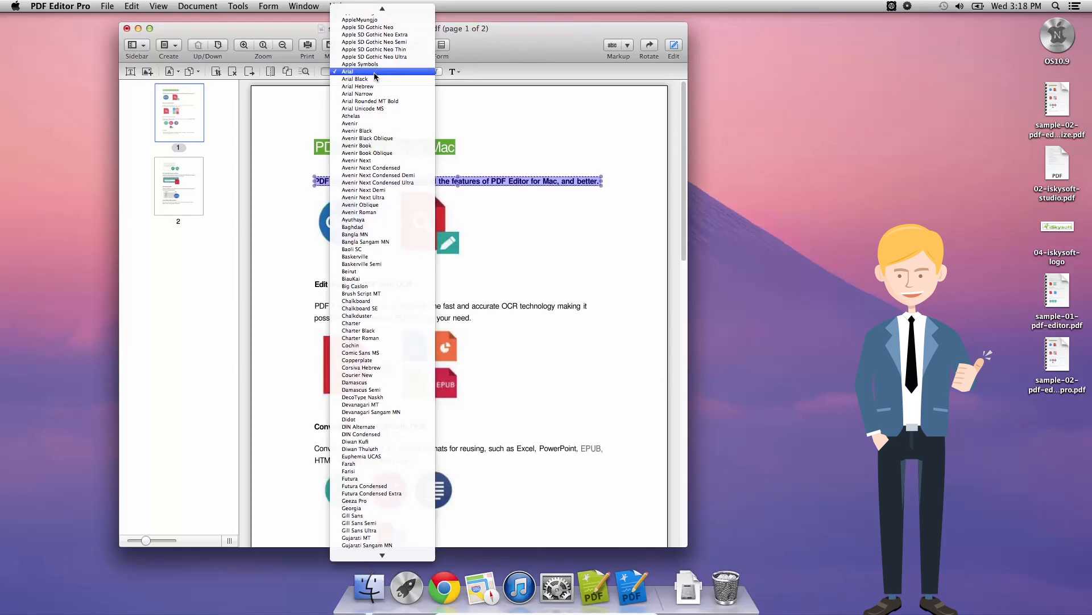
Set the subtitle sentence in Arial Black and exit text editing.
left_click(349, 131)
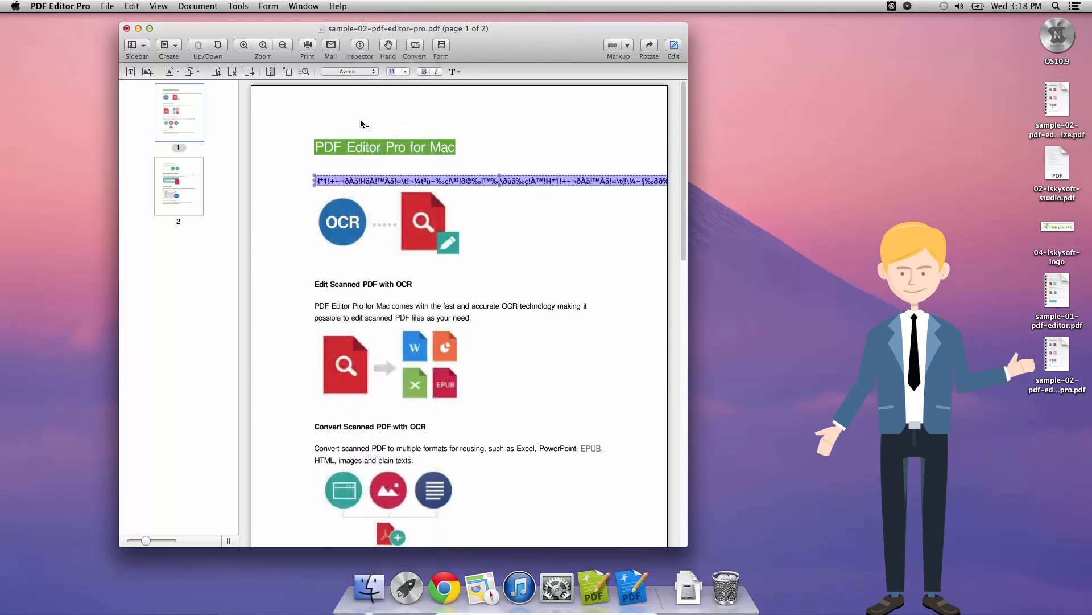
left_click(363, 71)
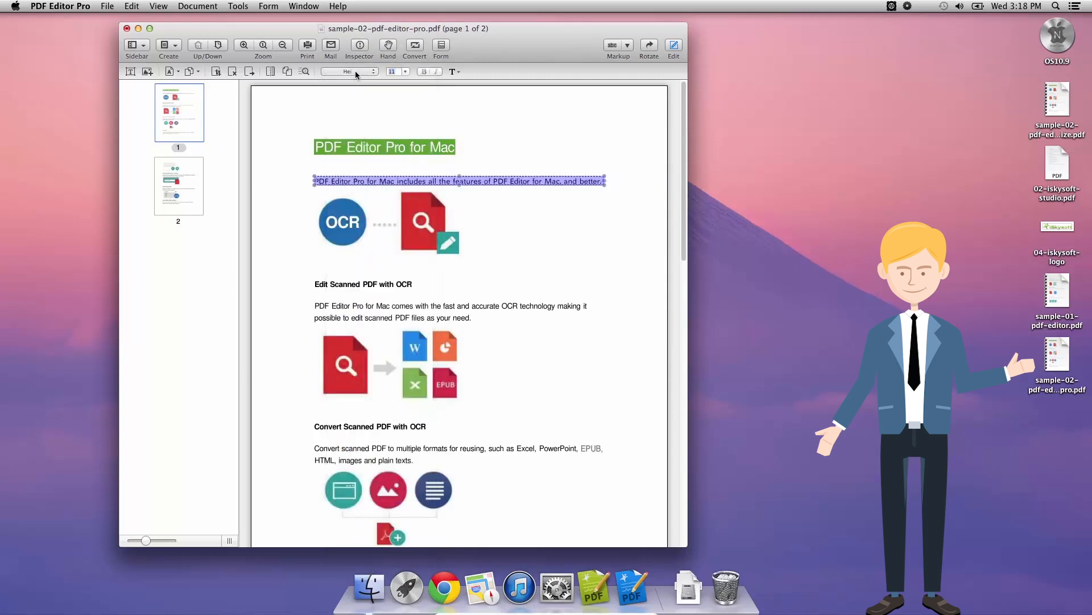
left_click(381, 71)
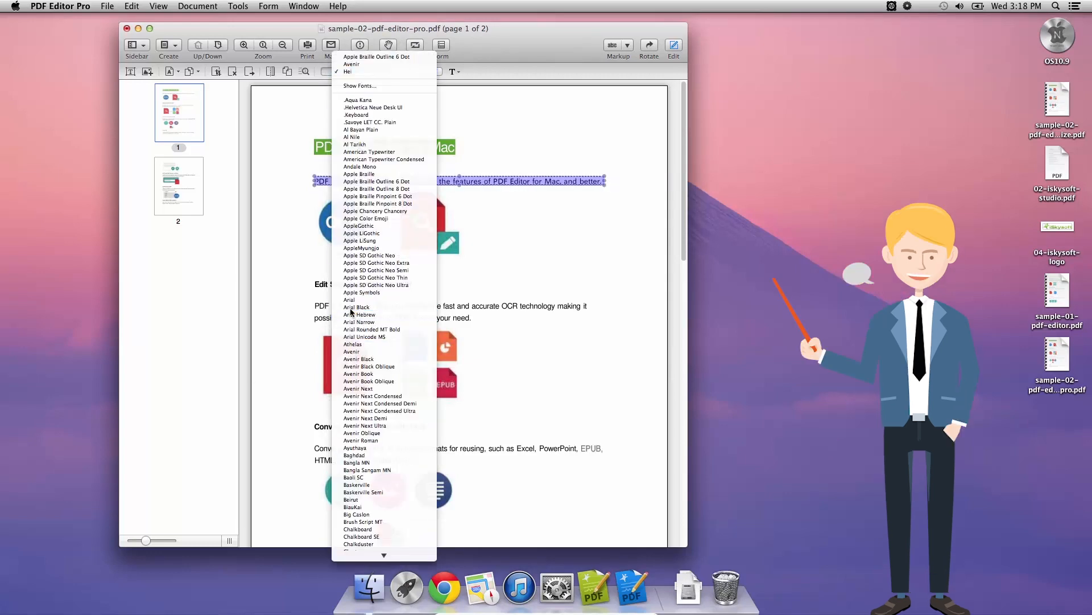
left_click(356, 307)
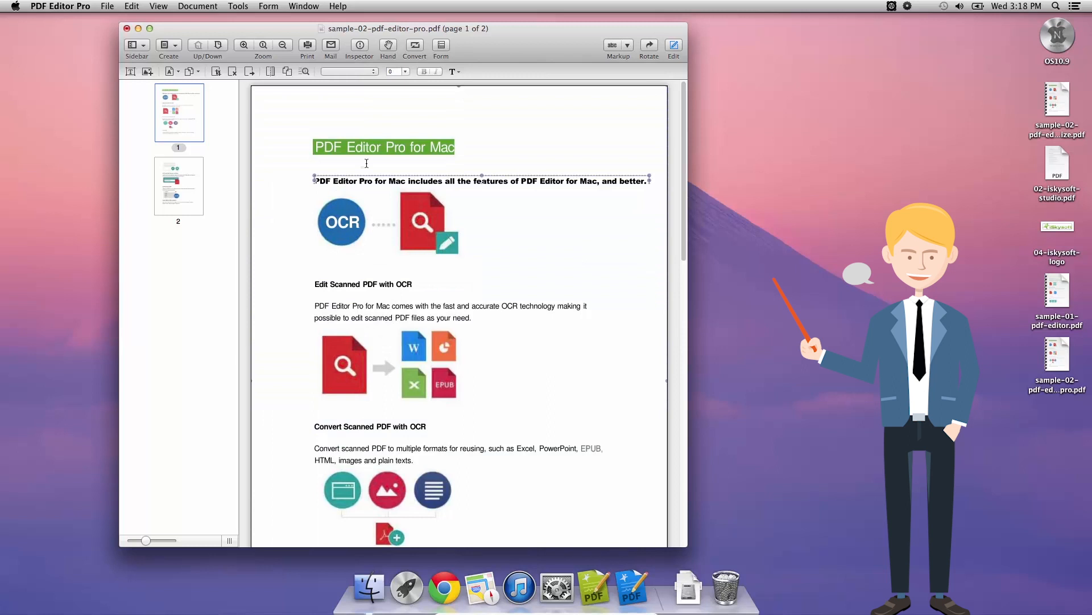
left_click(397, 151)
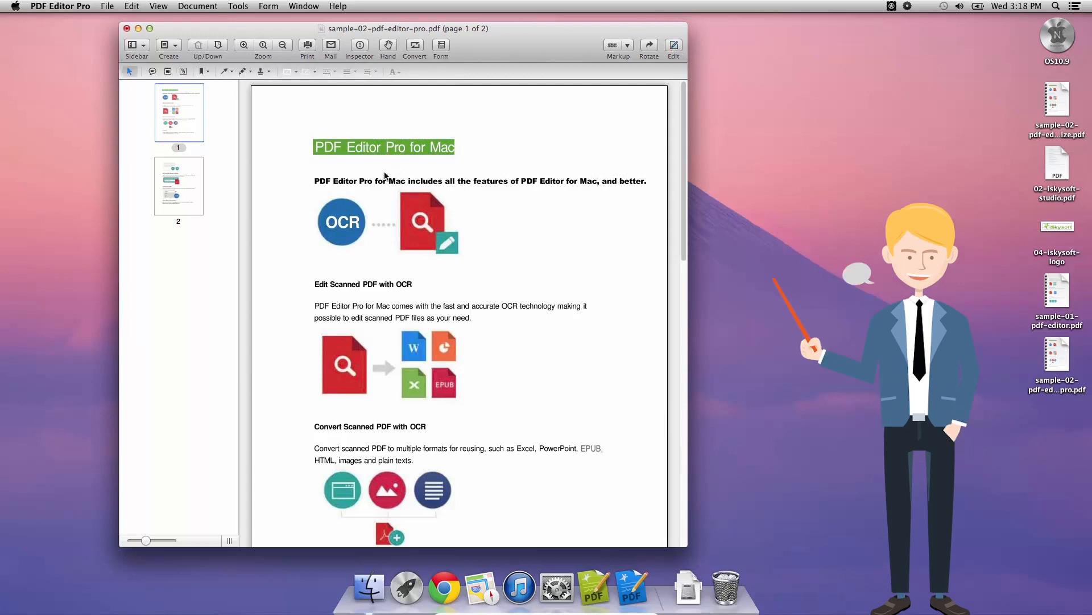
left_click(197, 6)
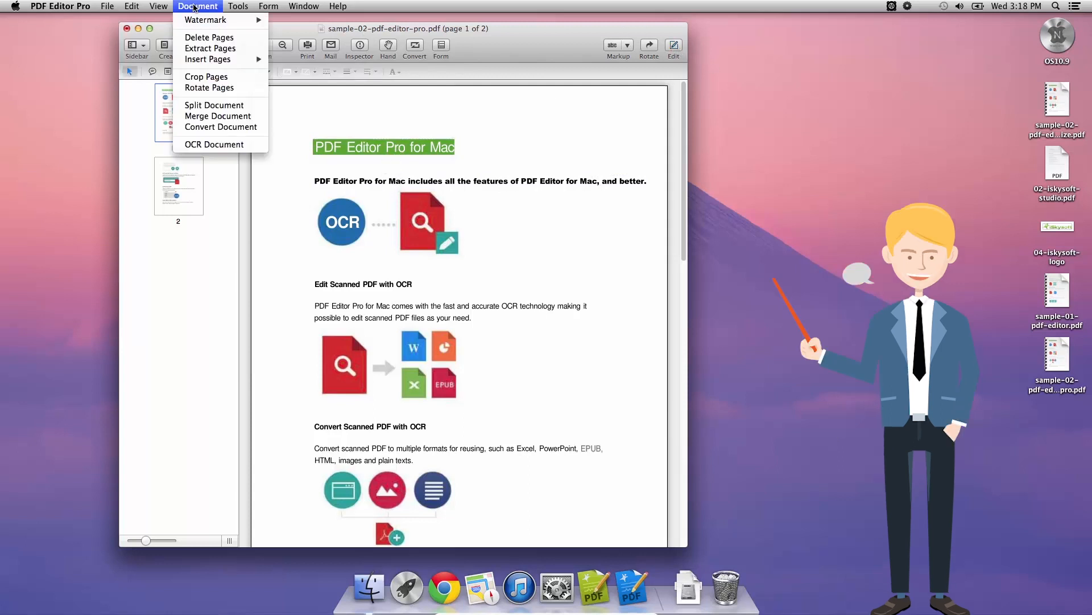
mouse_move(208, 87)
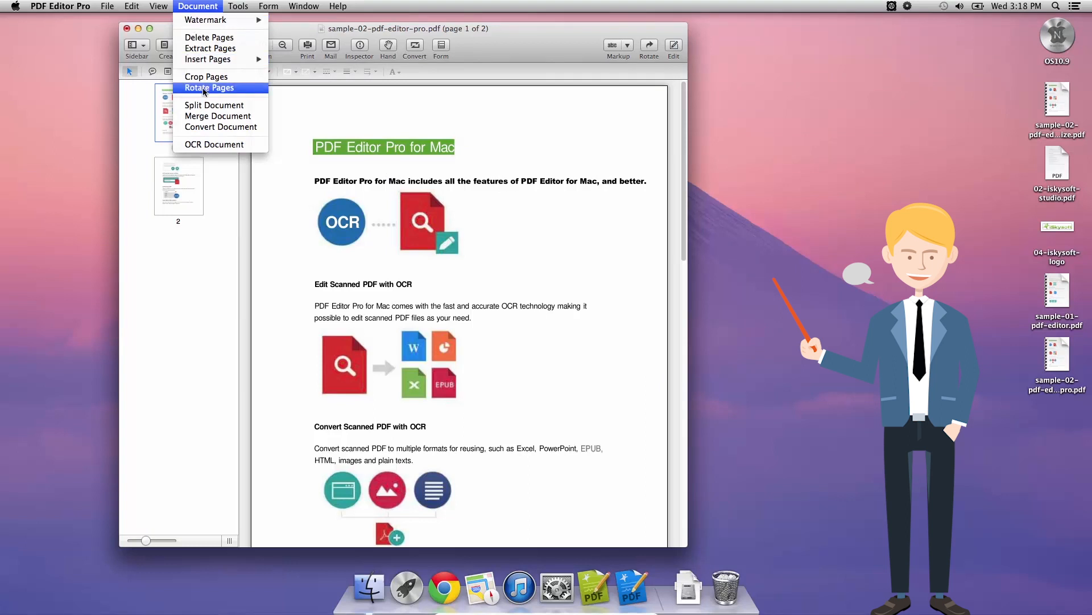
left_click(214, 144)
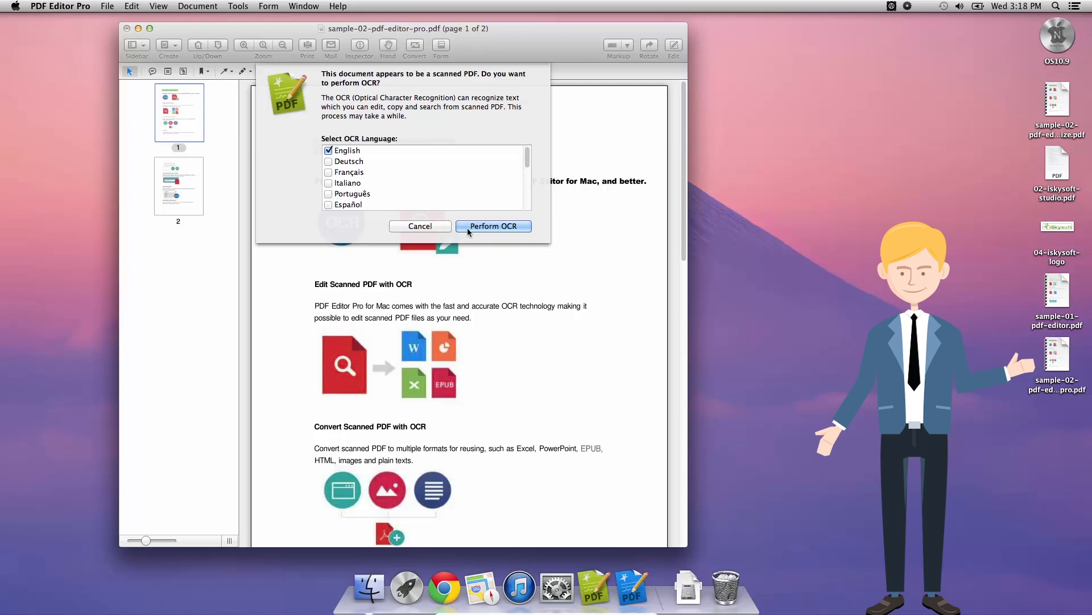
mouse_move(420, 226)
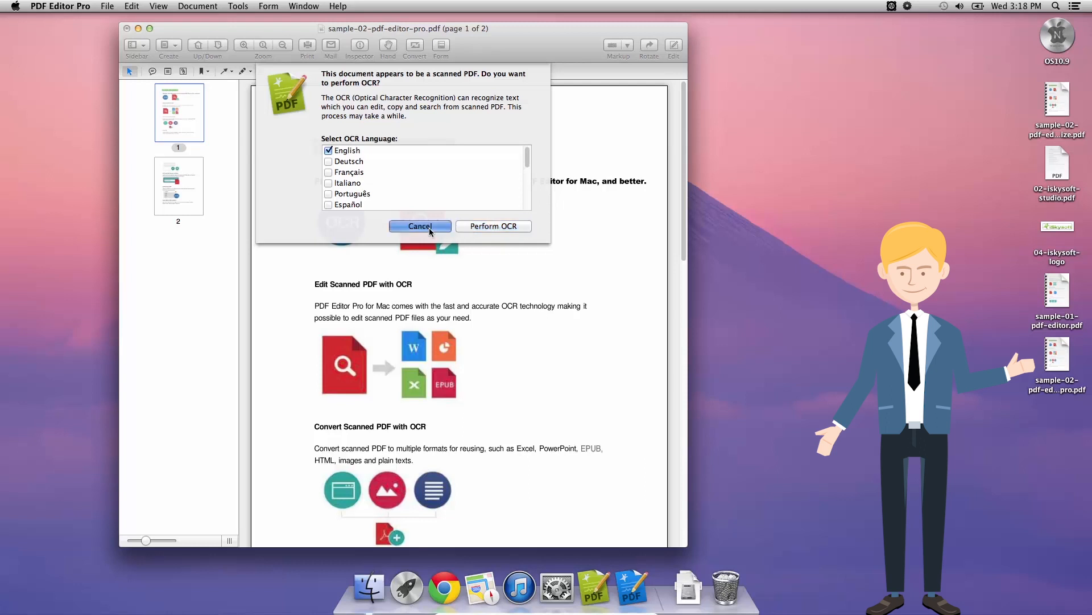
left_click(420, 226)
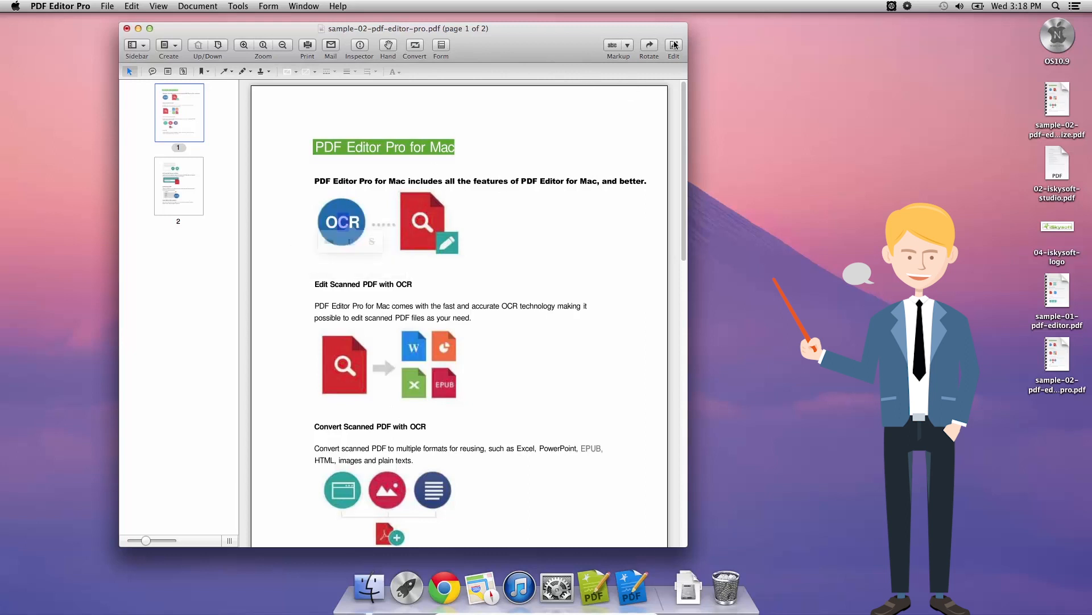
In Edit mode, set the OCR label in the blue circle to Brush Script MT.
left_click(673, 44)
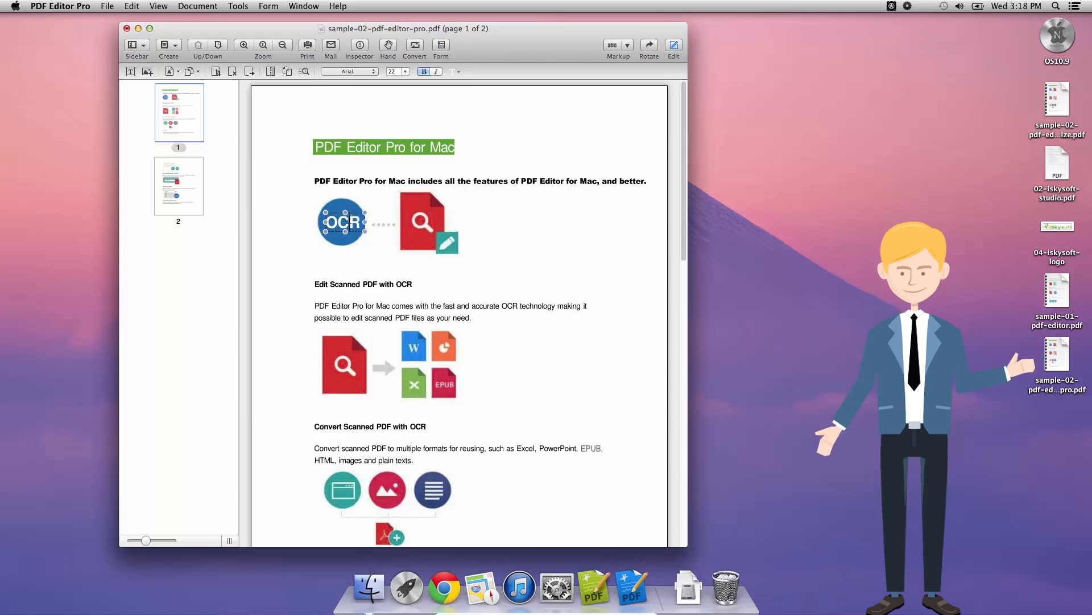
left_click(346, 71)
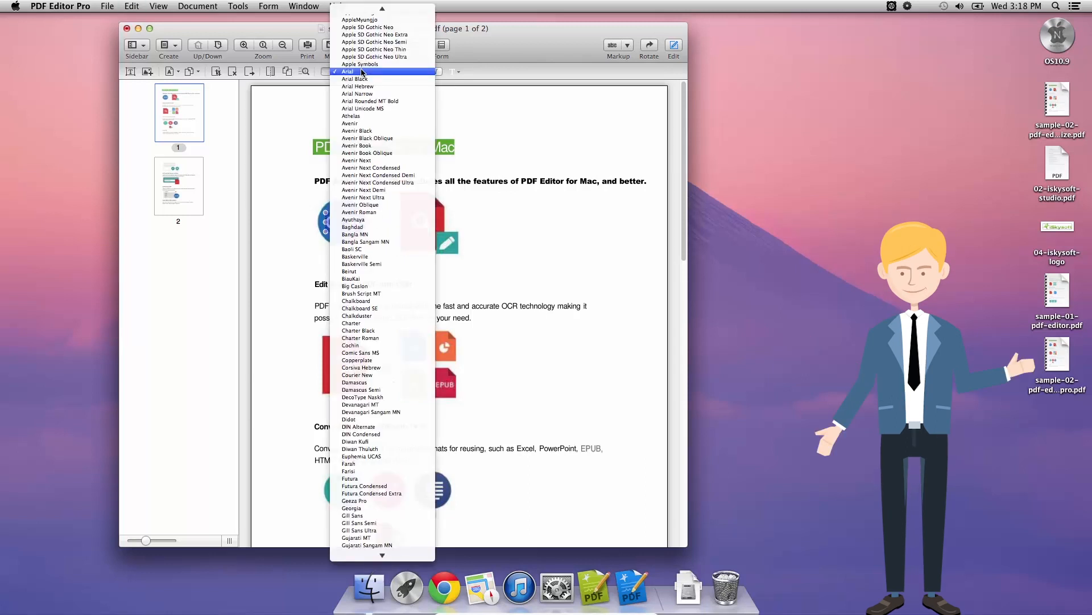
mouse_move(356, 301)
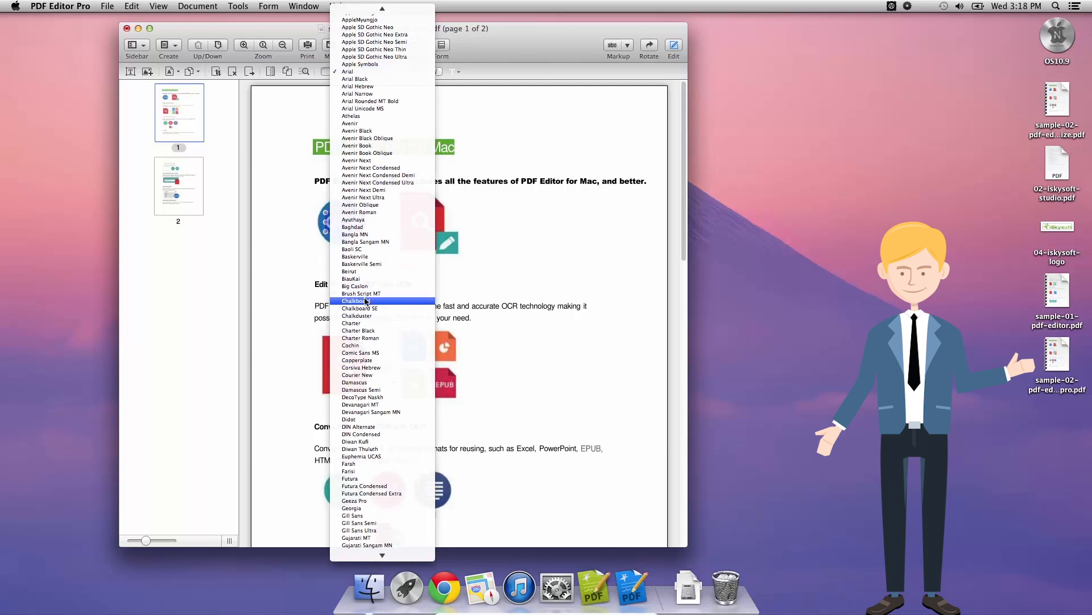
left_click(361, 293)
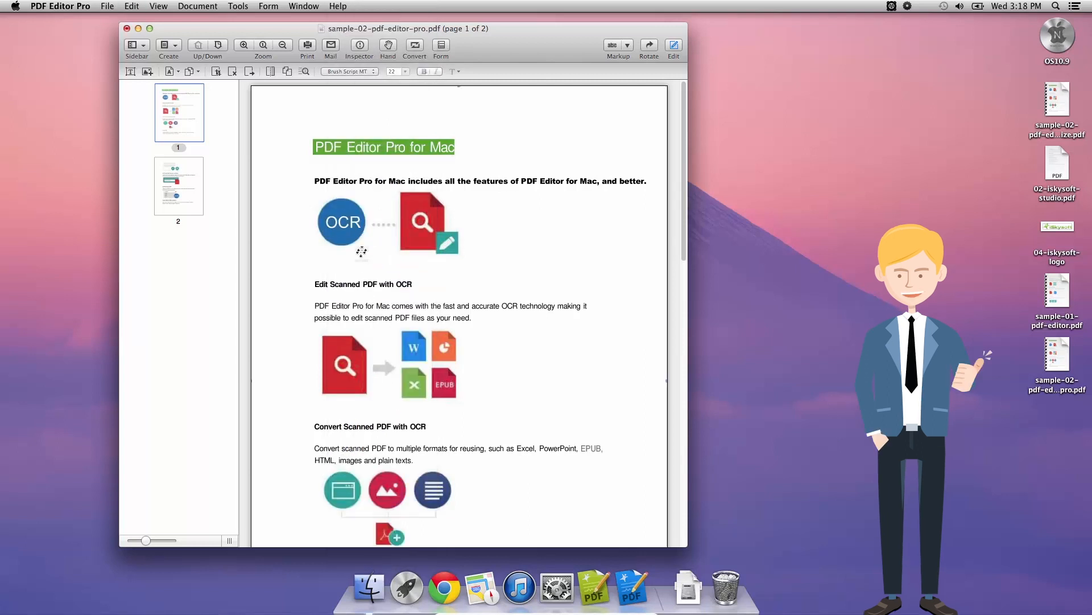
mouse_move(539, 292)
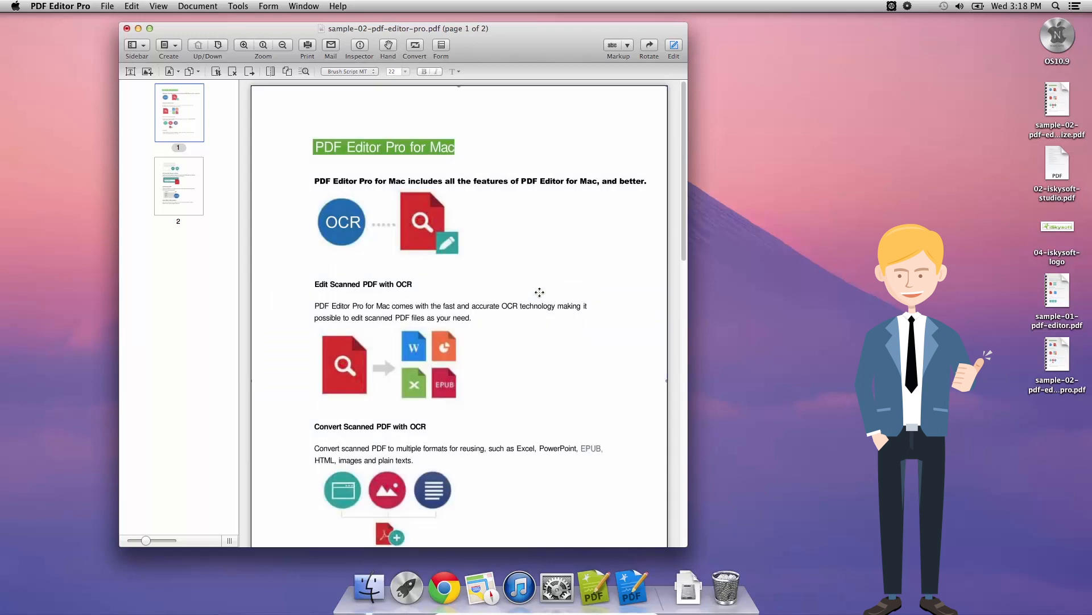
mouse_move(128, 32)
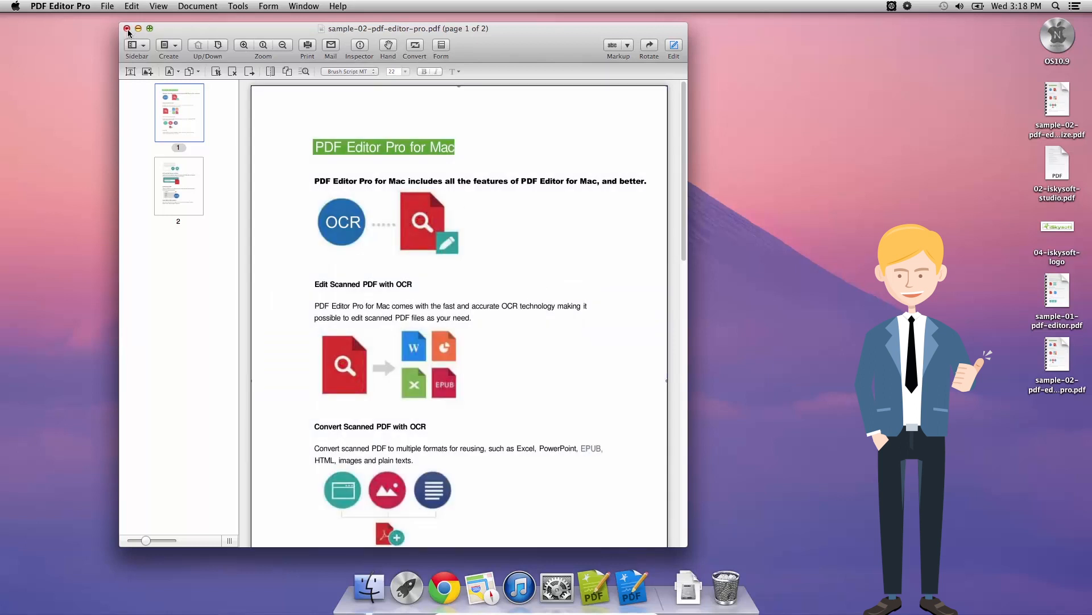
Close sample-02-pdf-editor-pro.pdf, choosing Don't Save to discard the edits.
left_click(124, 29)
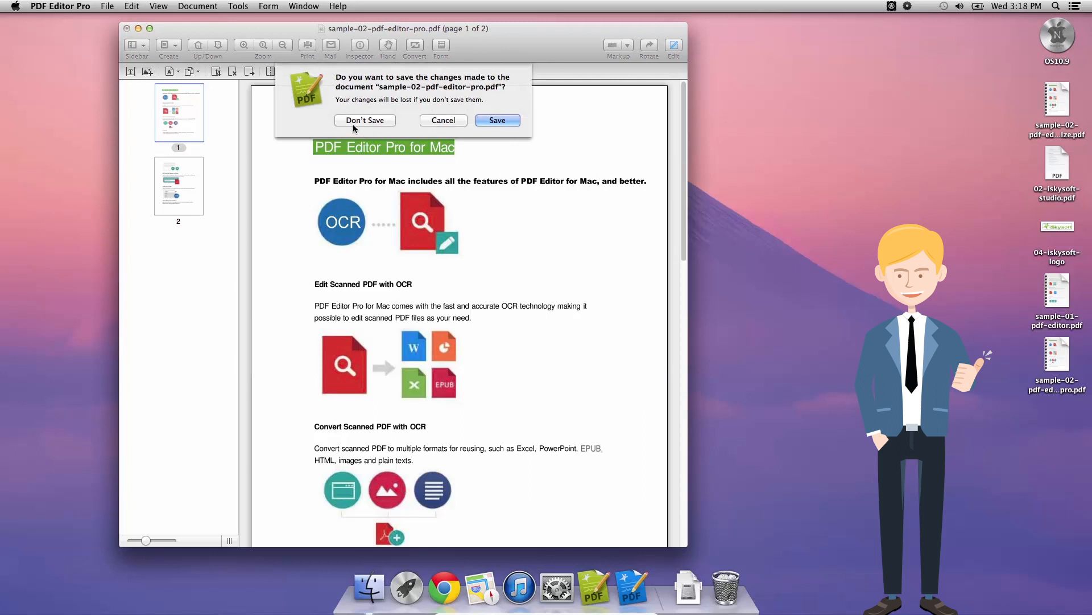
left_click(365, 120)
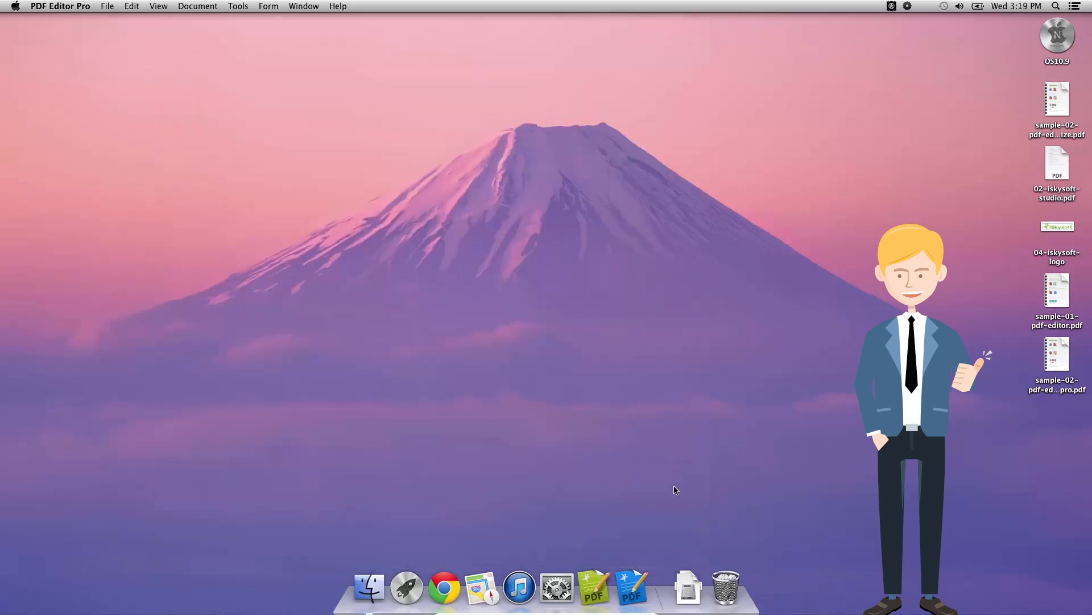